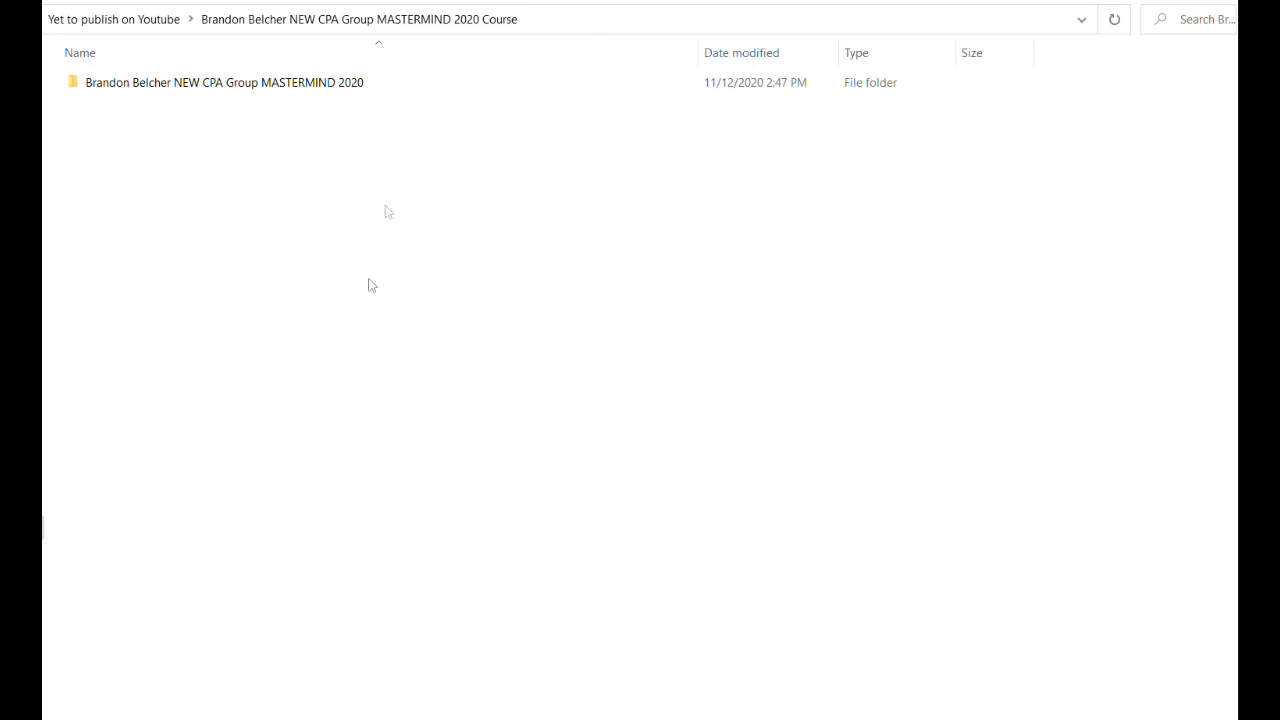
- Open the MASTERMIND 2020 course folder to list the monthly module folders
left_click(224, 82)
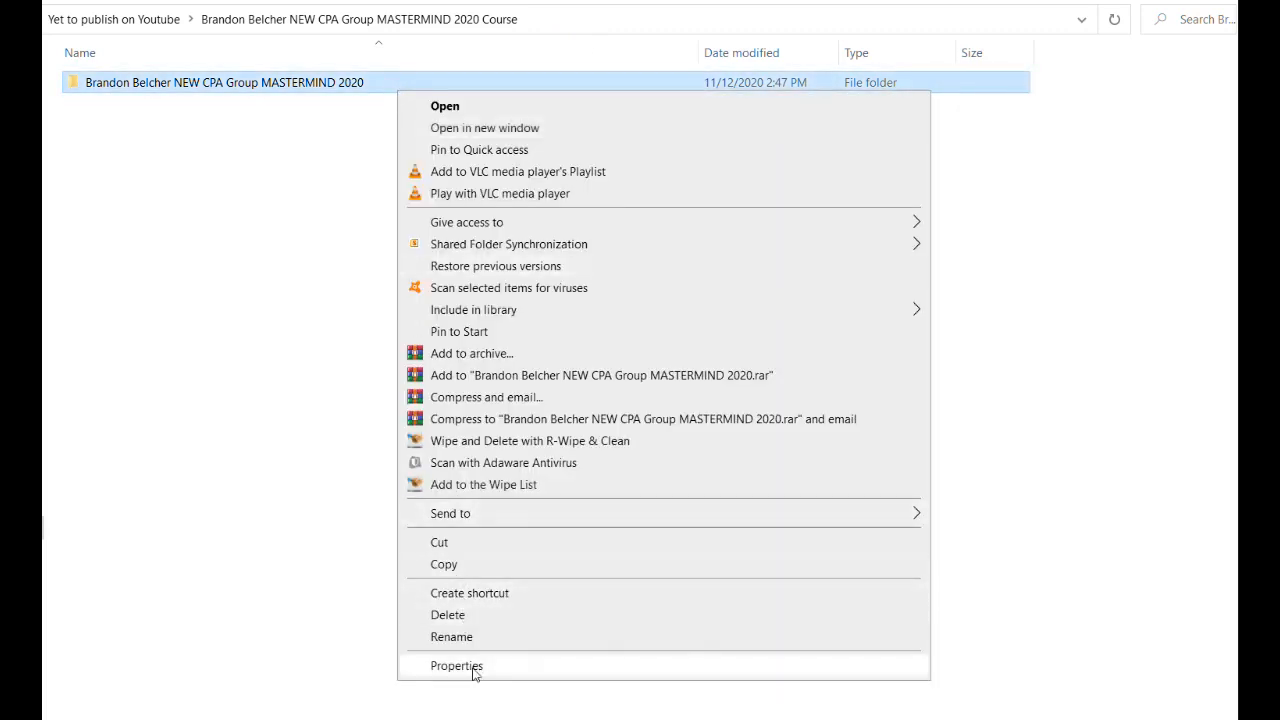
left_click(456, 664)
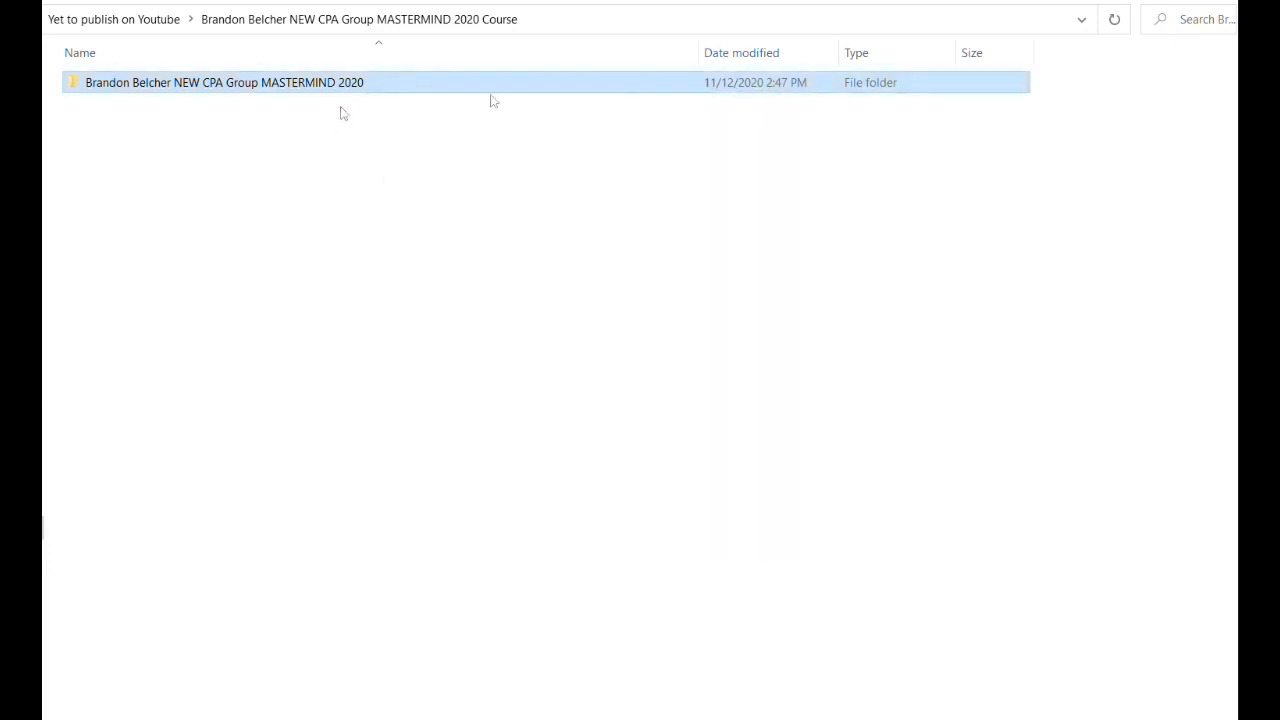
double_click(220, 82)
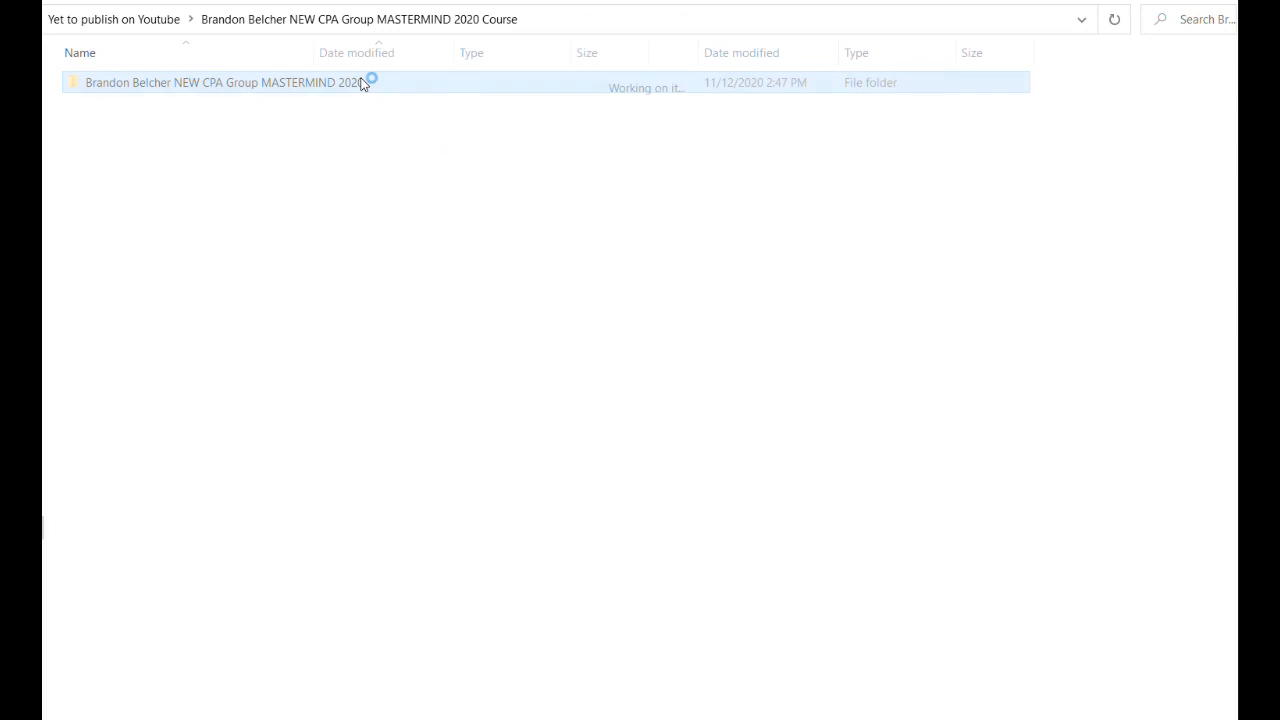
double_click(220, 80)
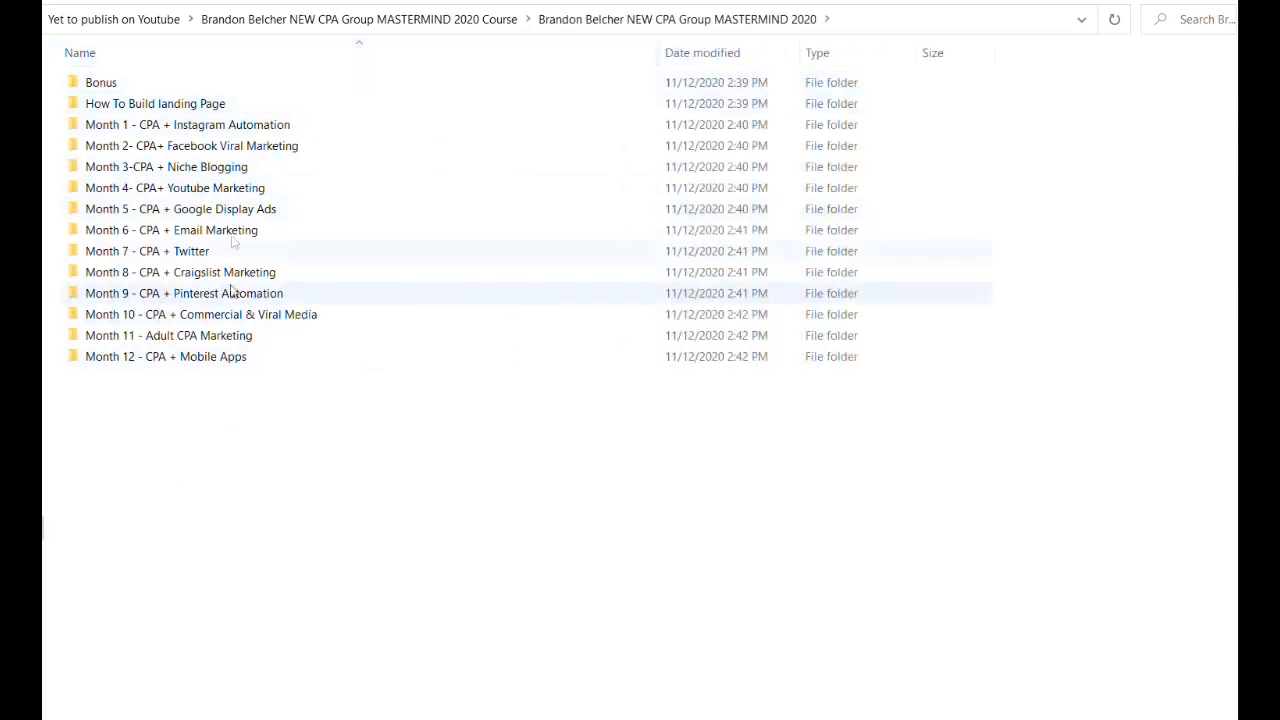
- Open the How To Build landing Page folder
left_click(156, 104)
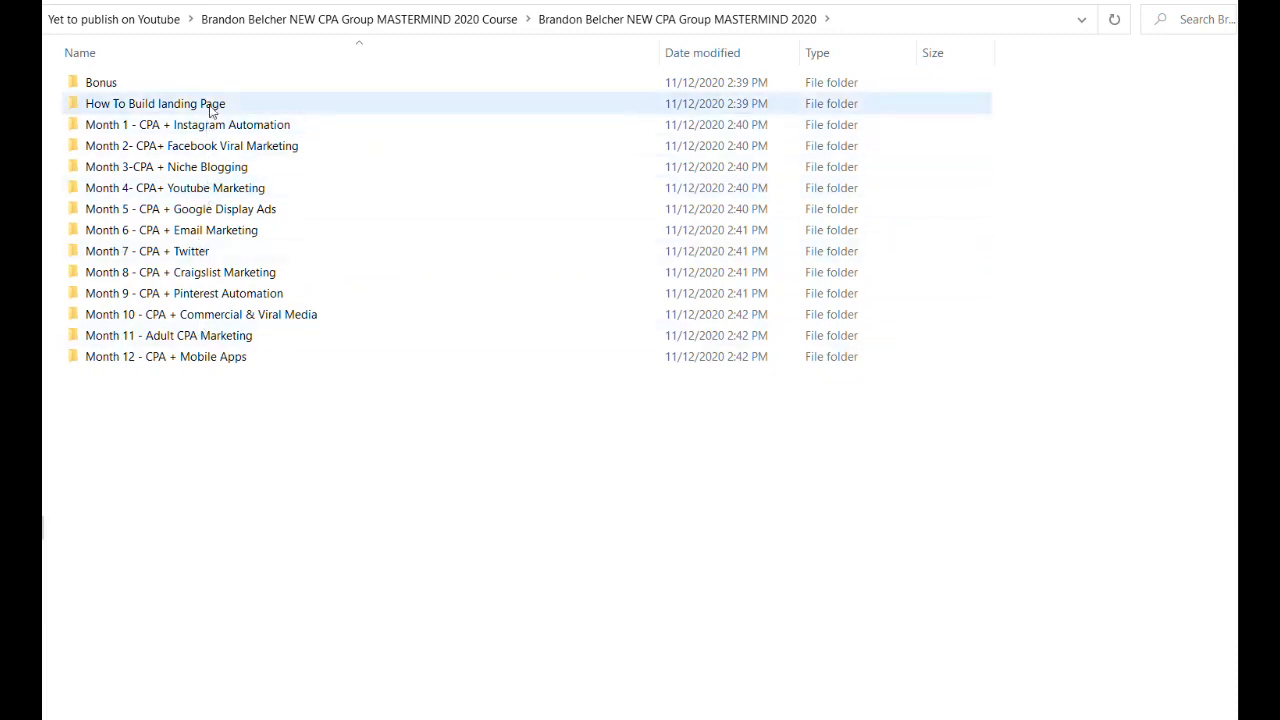
double_click(156, 104)
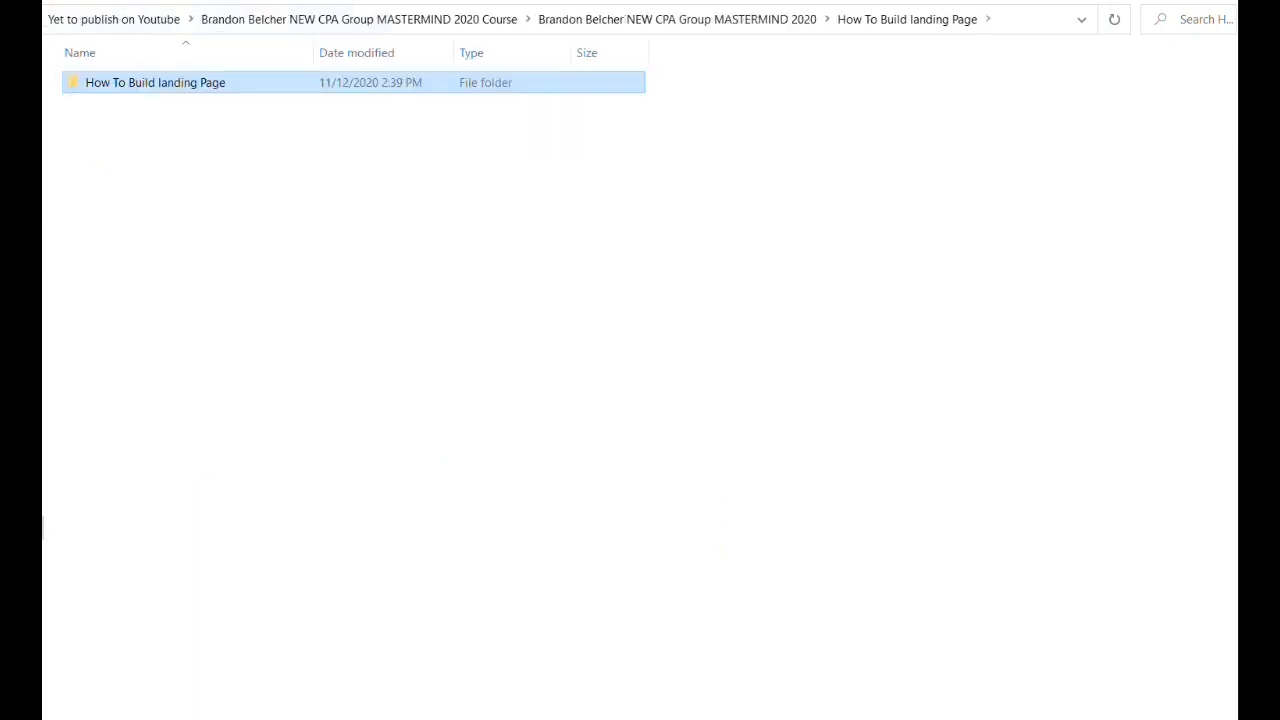
- Return to the month list and open the Month 1 - CPA + Instagram Automation lesson folder
left_click(688, 18)
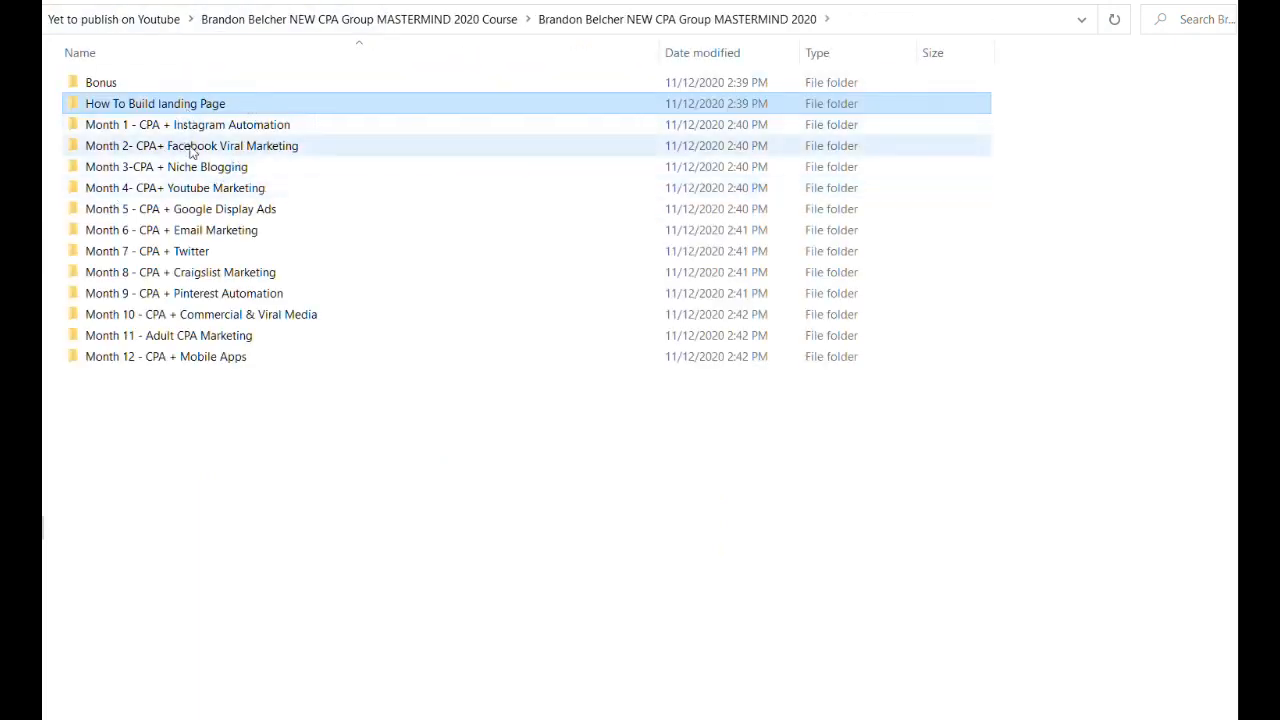
double_click(188, 124)
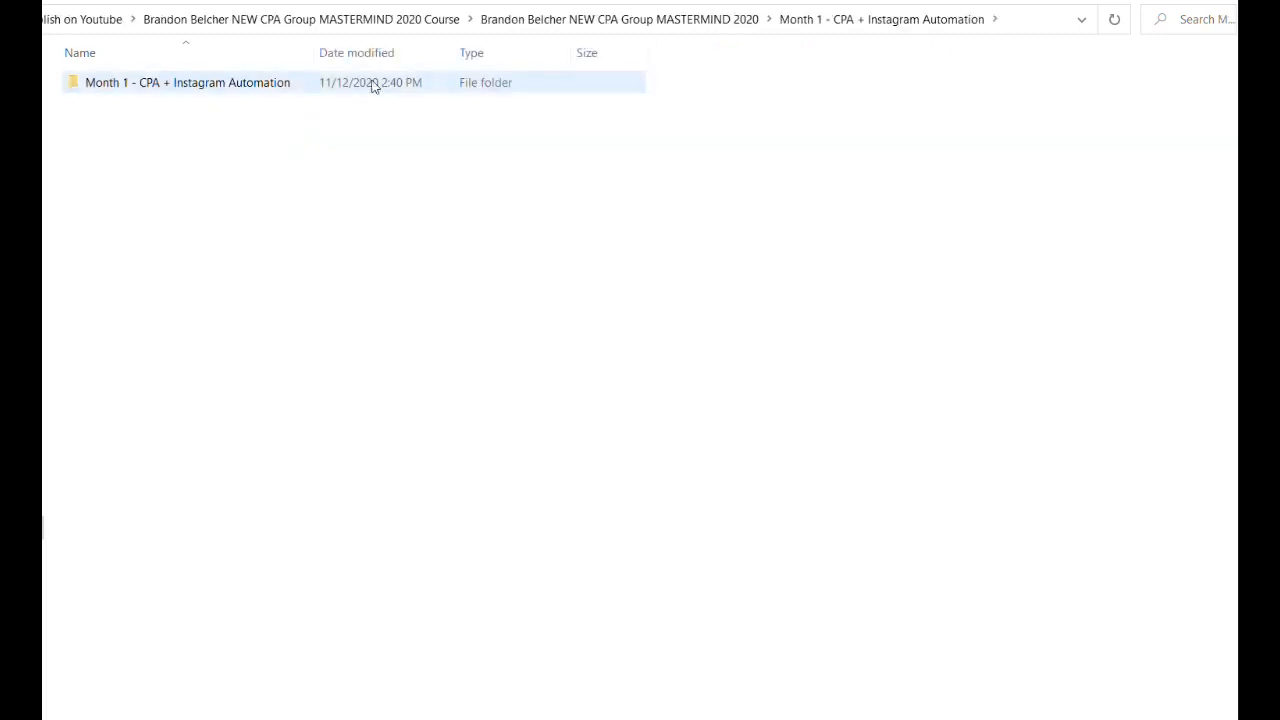
double_click(188, 82)
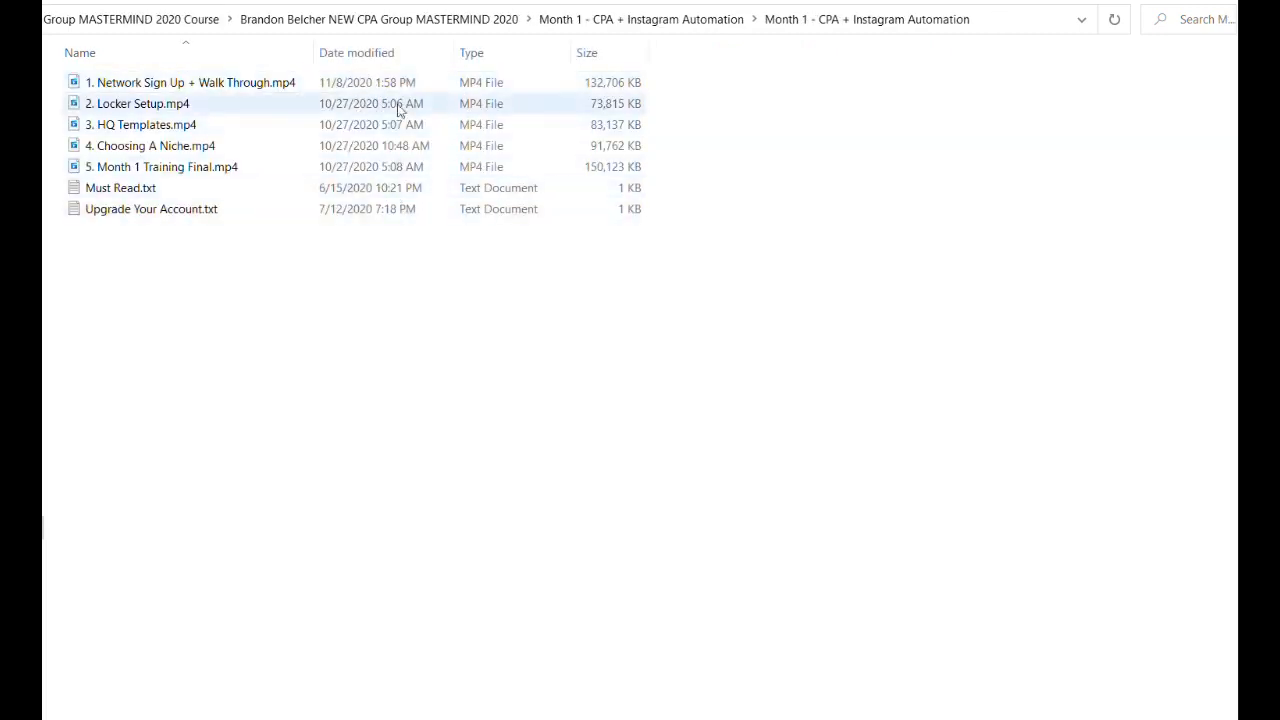
- Preview the Locker Setup and HQ Templates lesson videos, skipping ahead in each
double_click(140, 104)
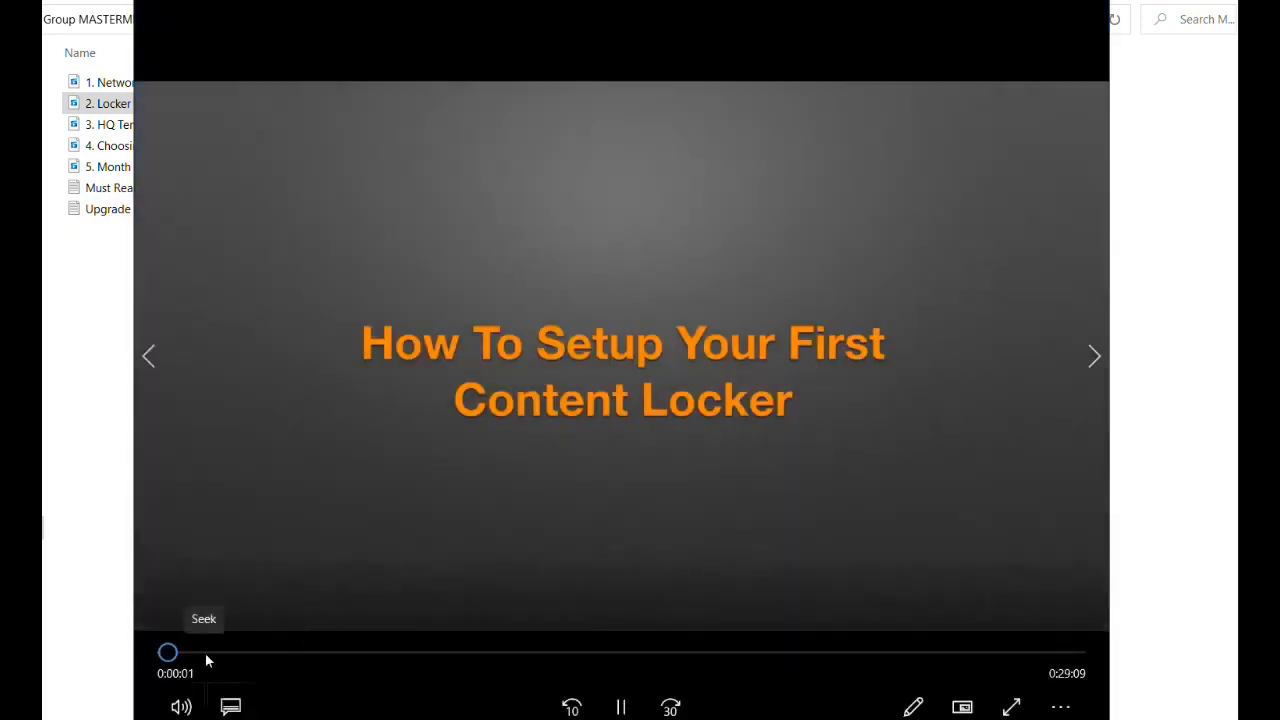
left_click_drag(168, 652, 204, 652)
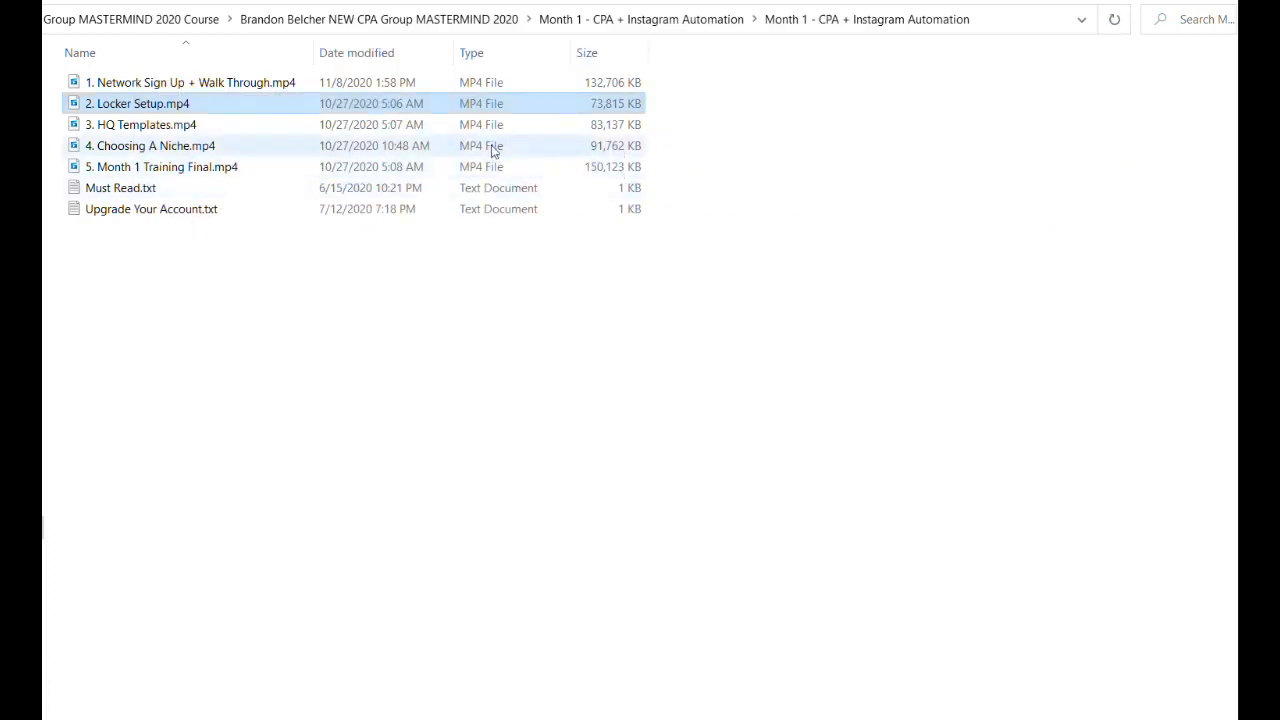
double_click(132, 124)
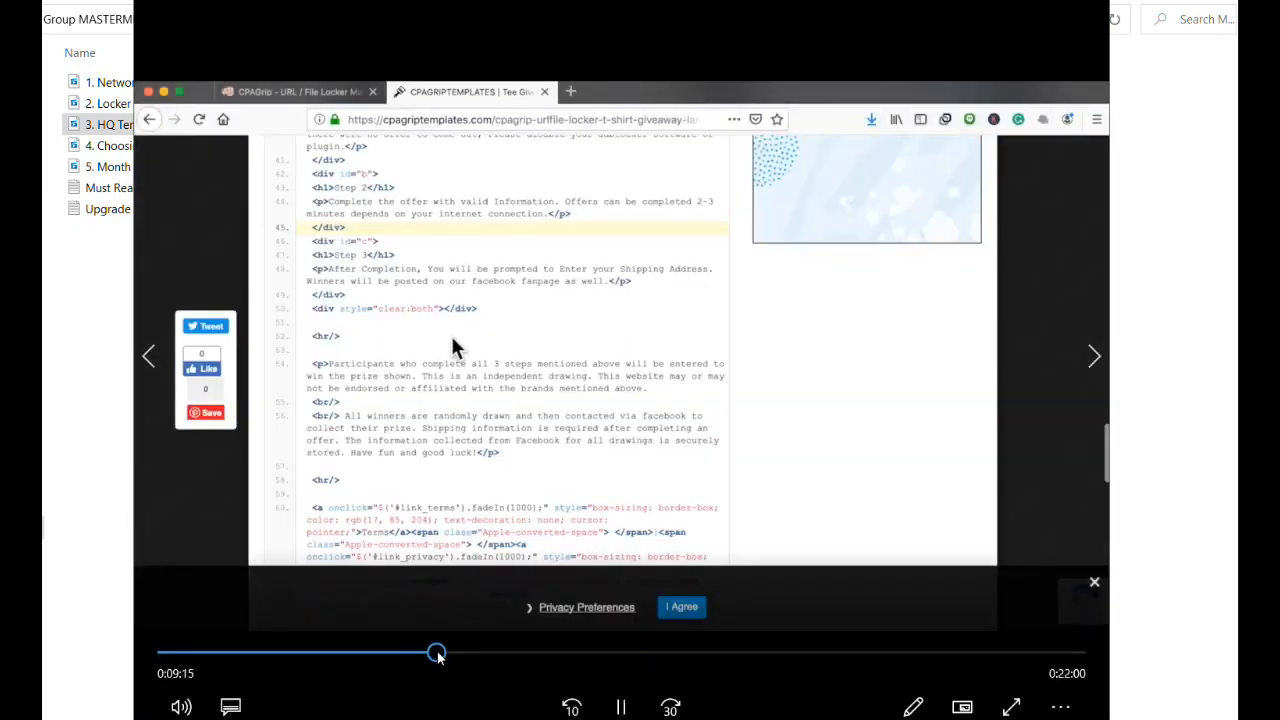
left_click_drag(436, 652, 836, 652)
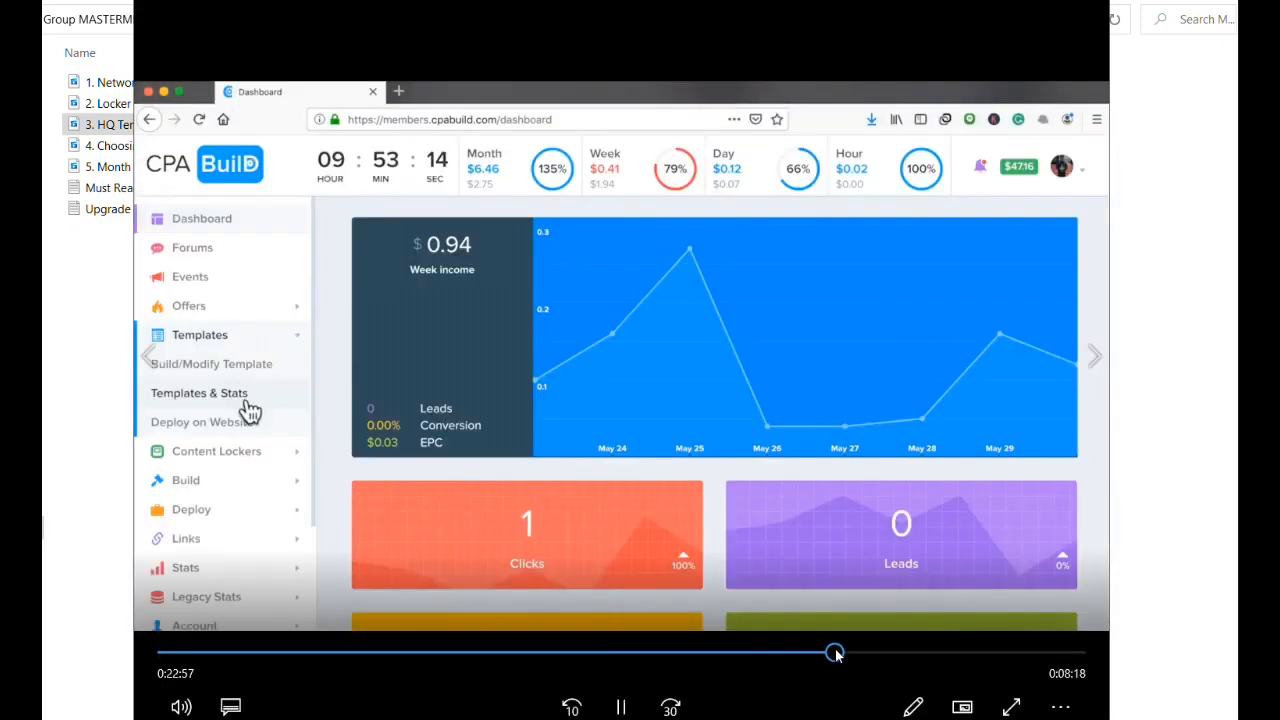
left_click(210, 364)
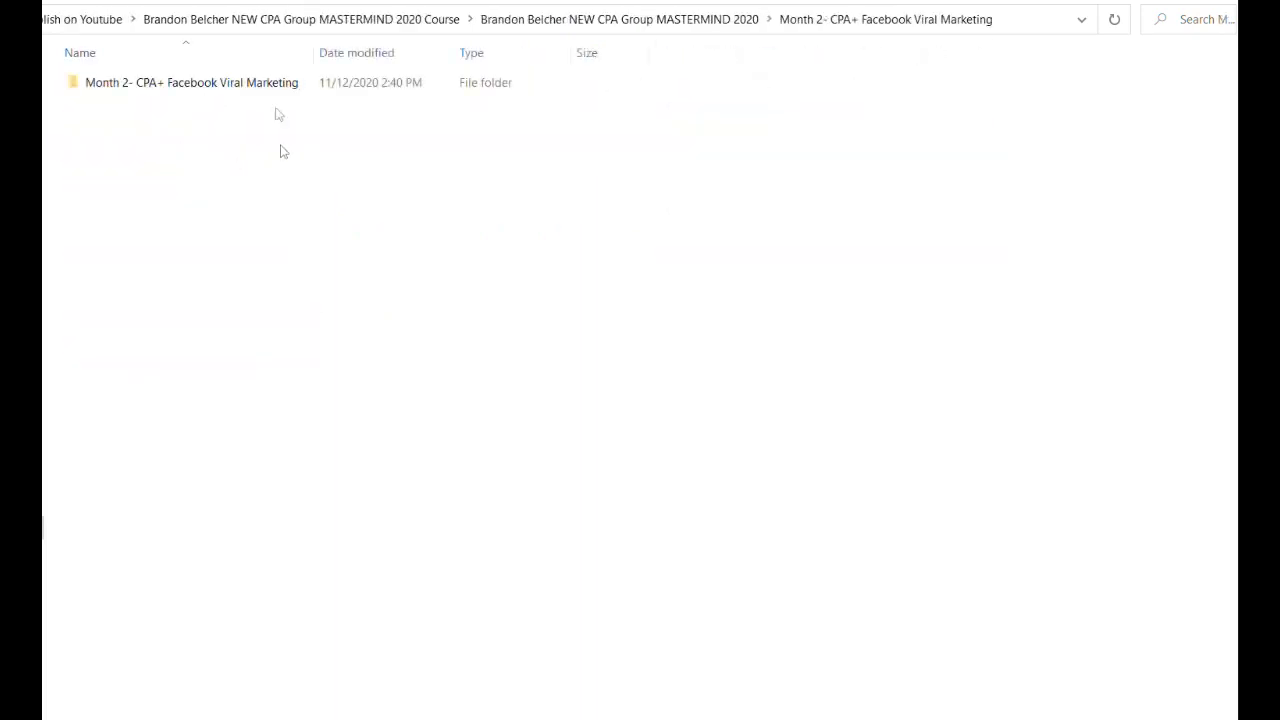
- Open the inner Month 2 folder and preview the Paid Marketing Final9 lesson, skipping ahead
double_click(190, 82)
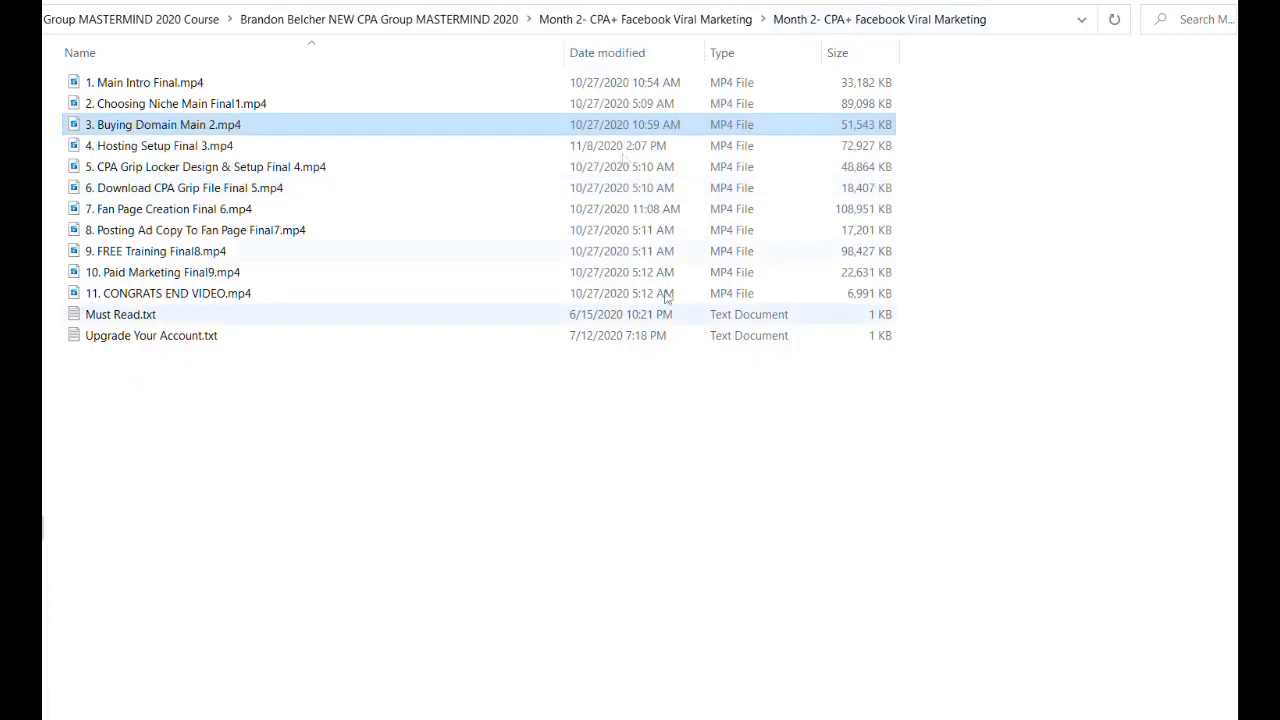
left_click(164, 272)
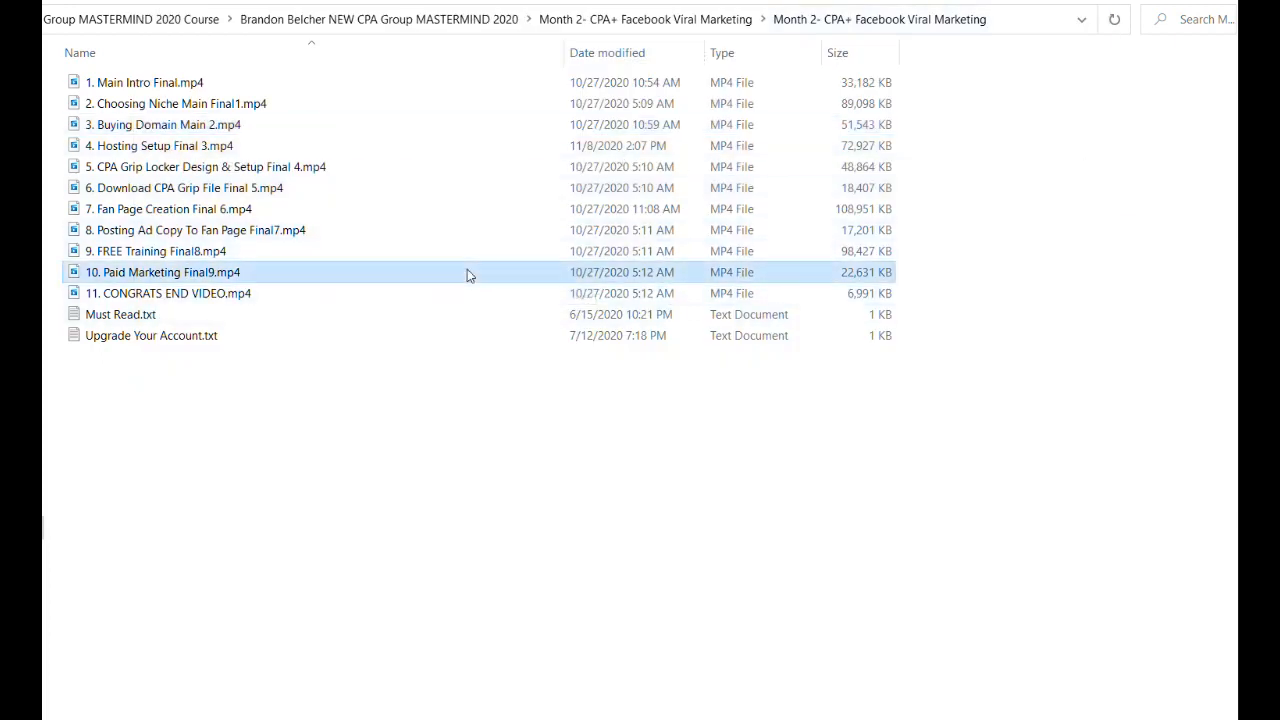
double_click(162, 272)
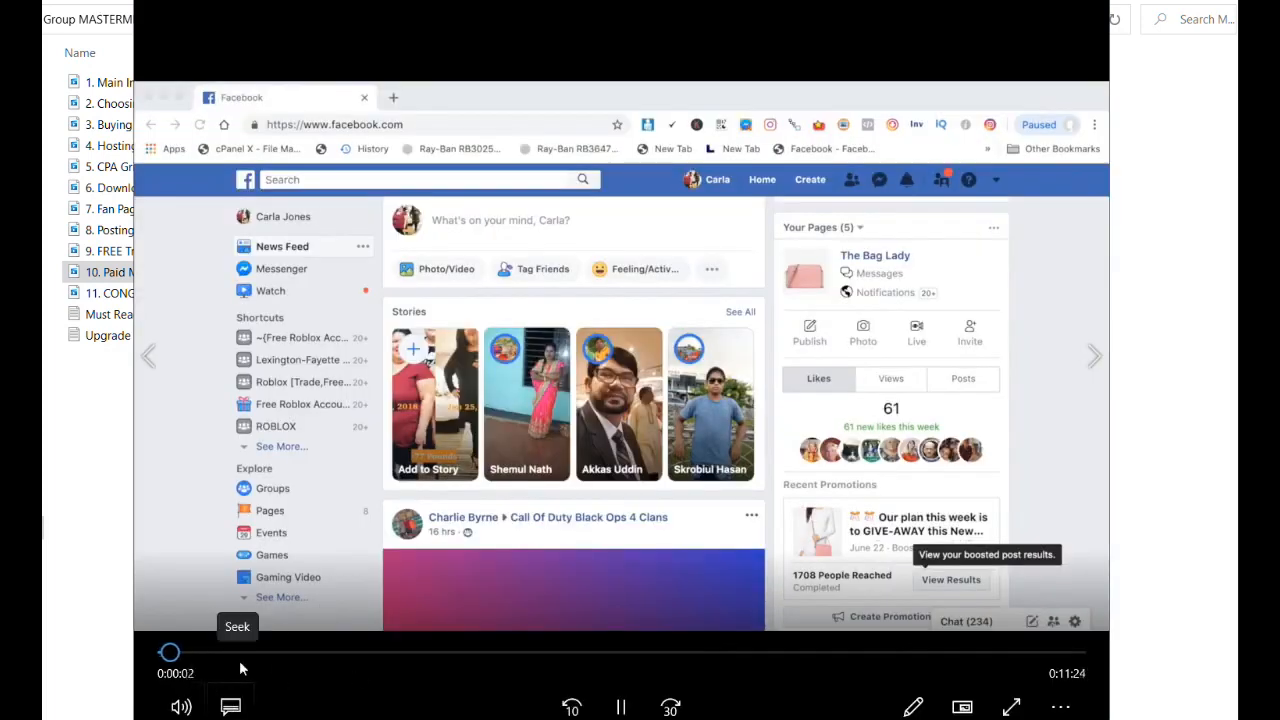
left_click_drag(170, 652, 232, 652)
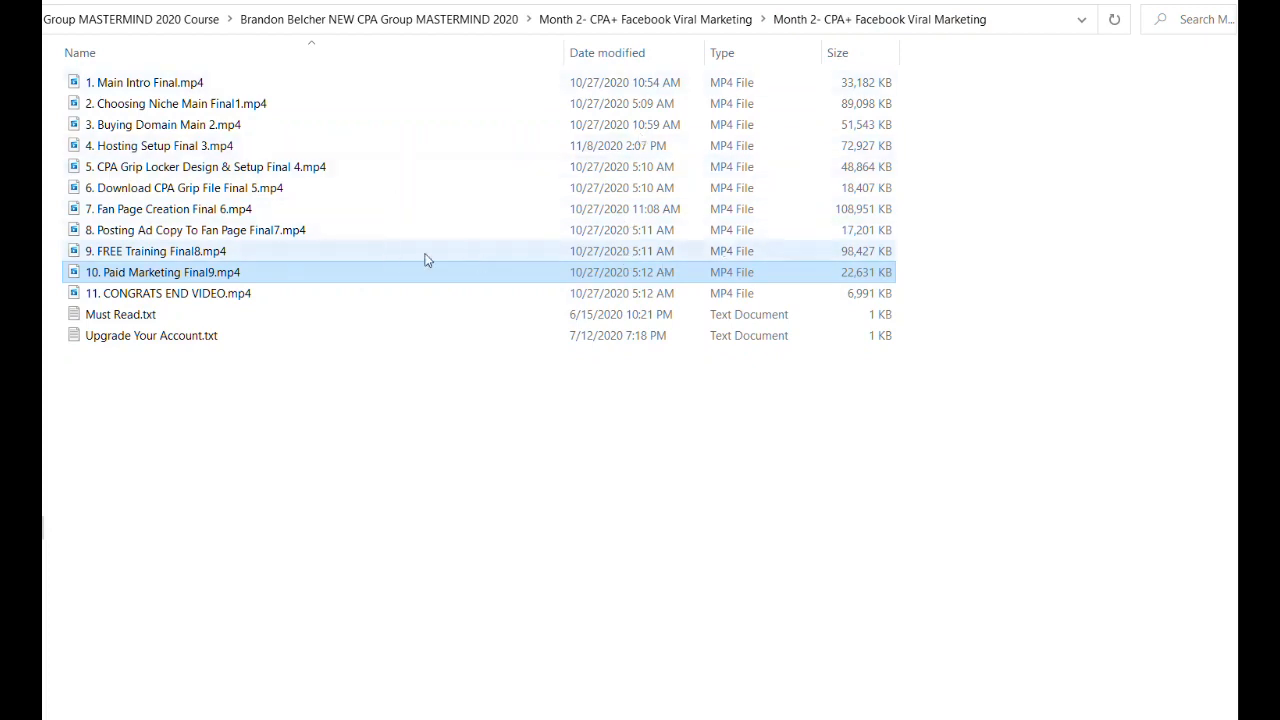
- Preview the Fan Page Creation lesson partway through, then close the player
double_click(168, 208)
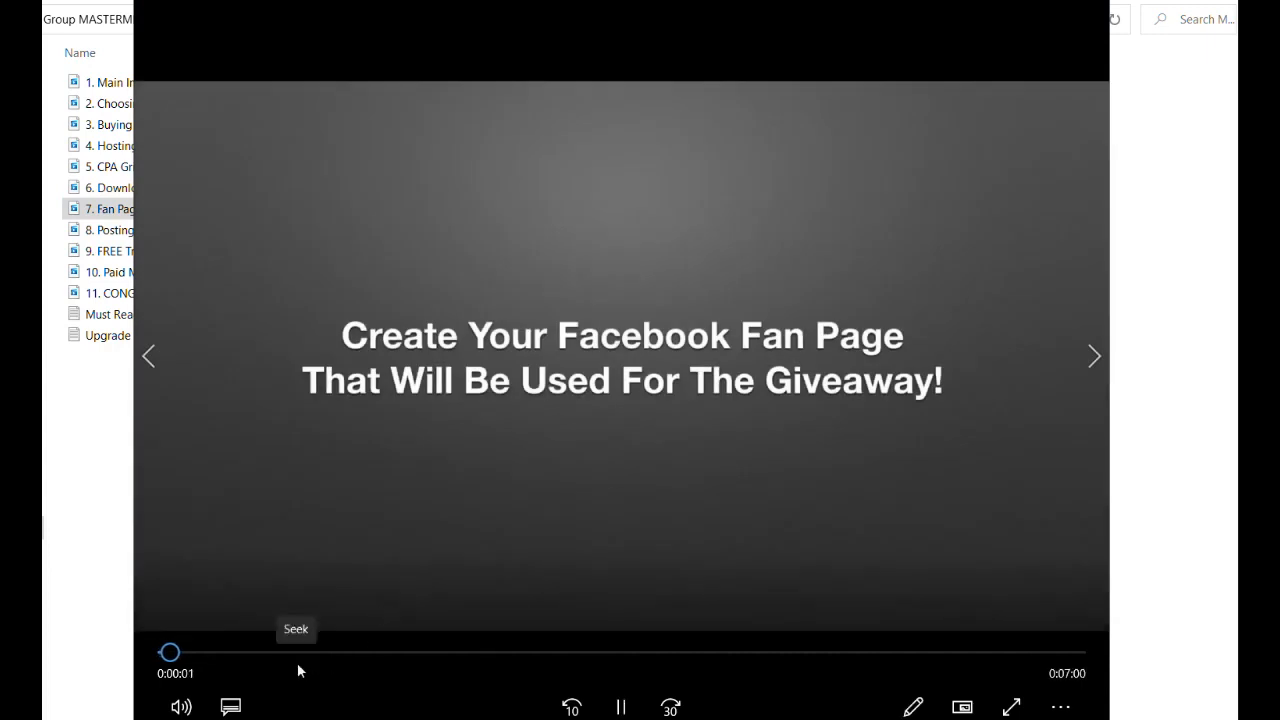
left_click_drag(170, 652, 400, 652)
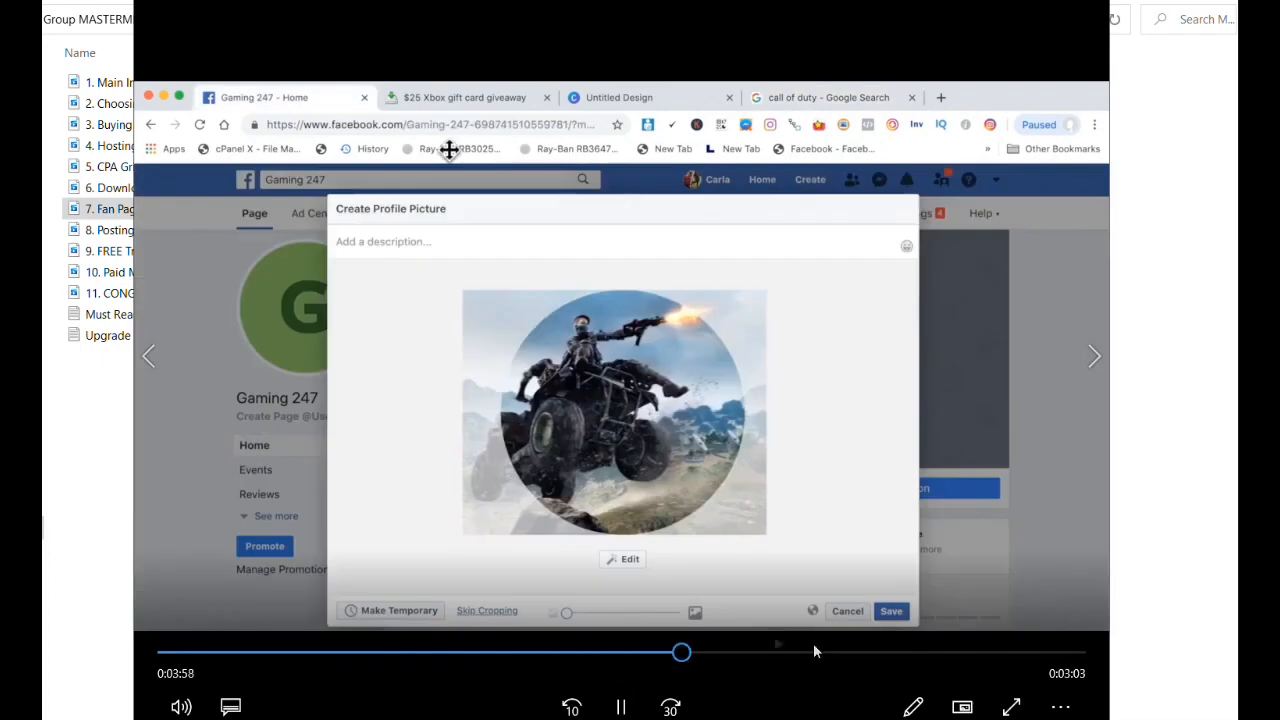
left_click(892, 612)
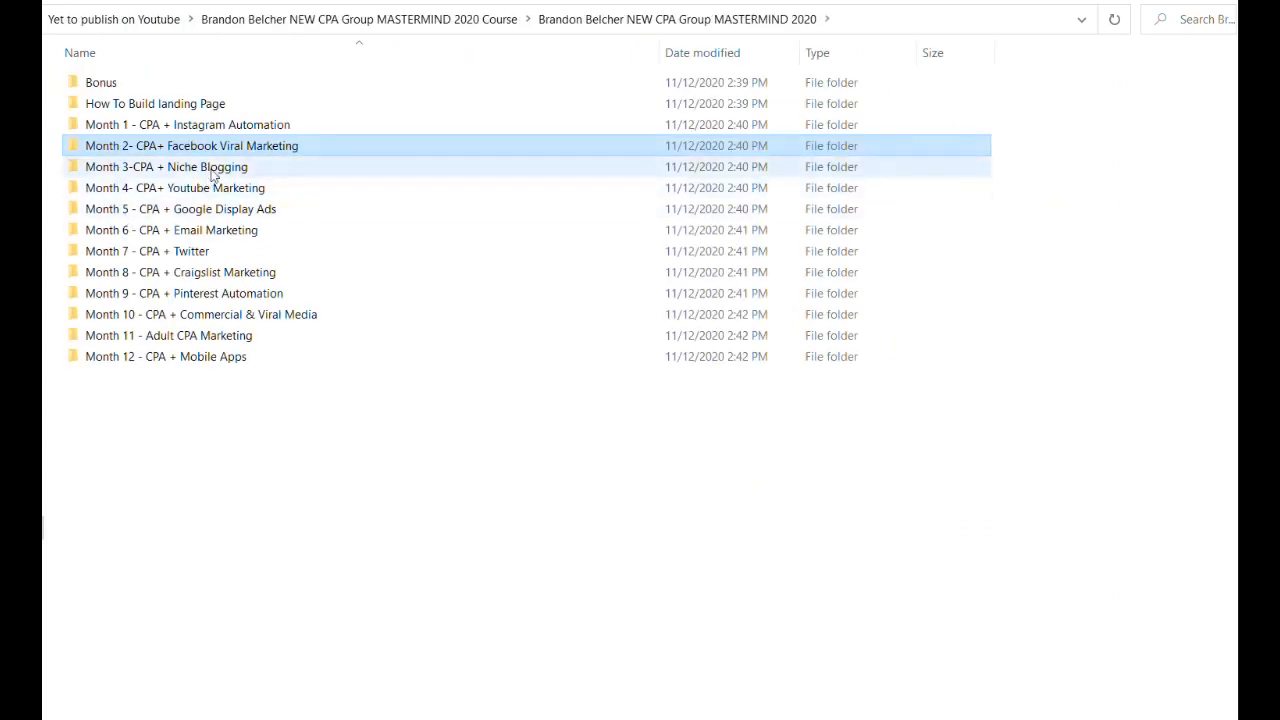
- Open the Month 3 Niche Blogging lessons and preview 8. Setting Up Locker Final.mp4, skipping ahead
double_click(166, 166)
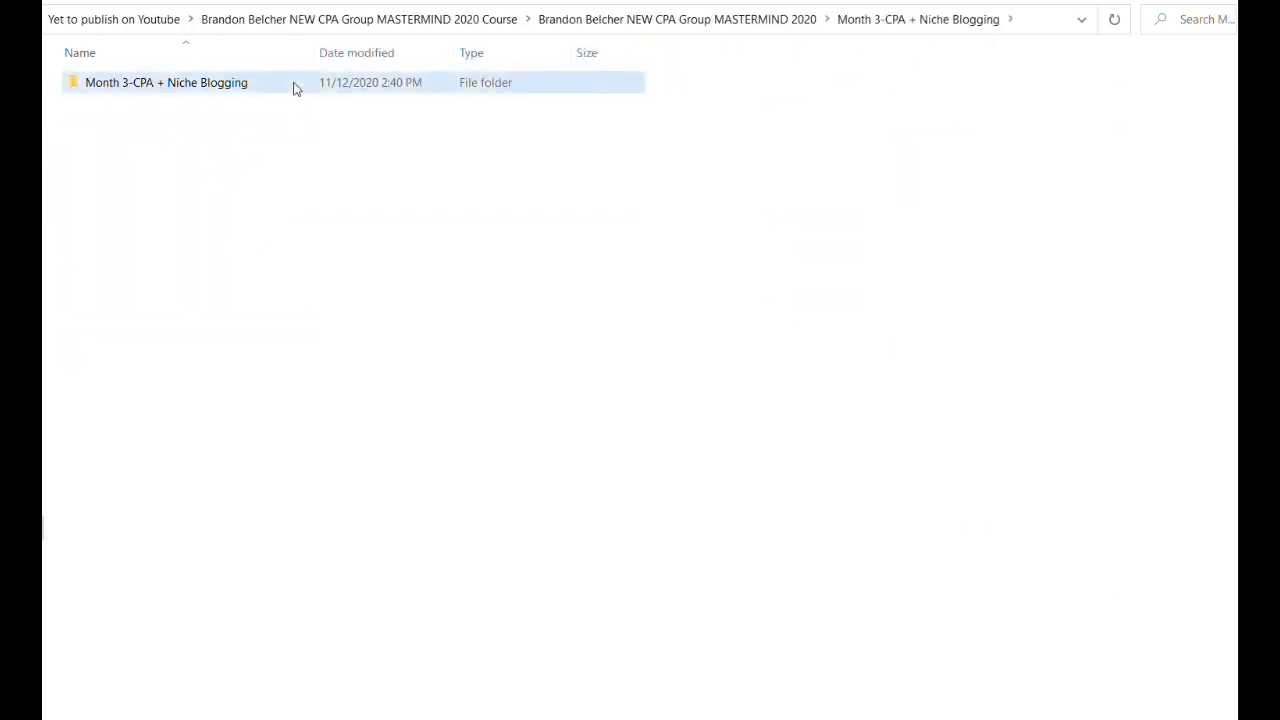
double_click(164, 82)
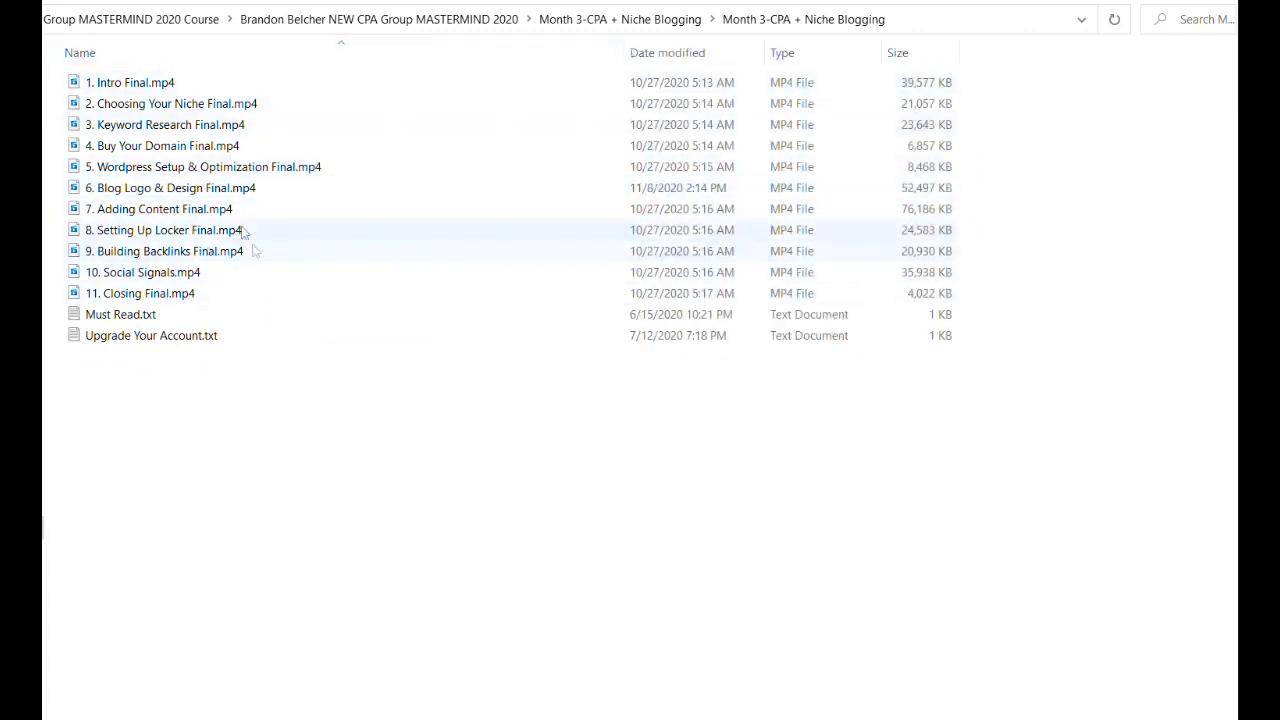
double_click(160, 228)
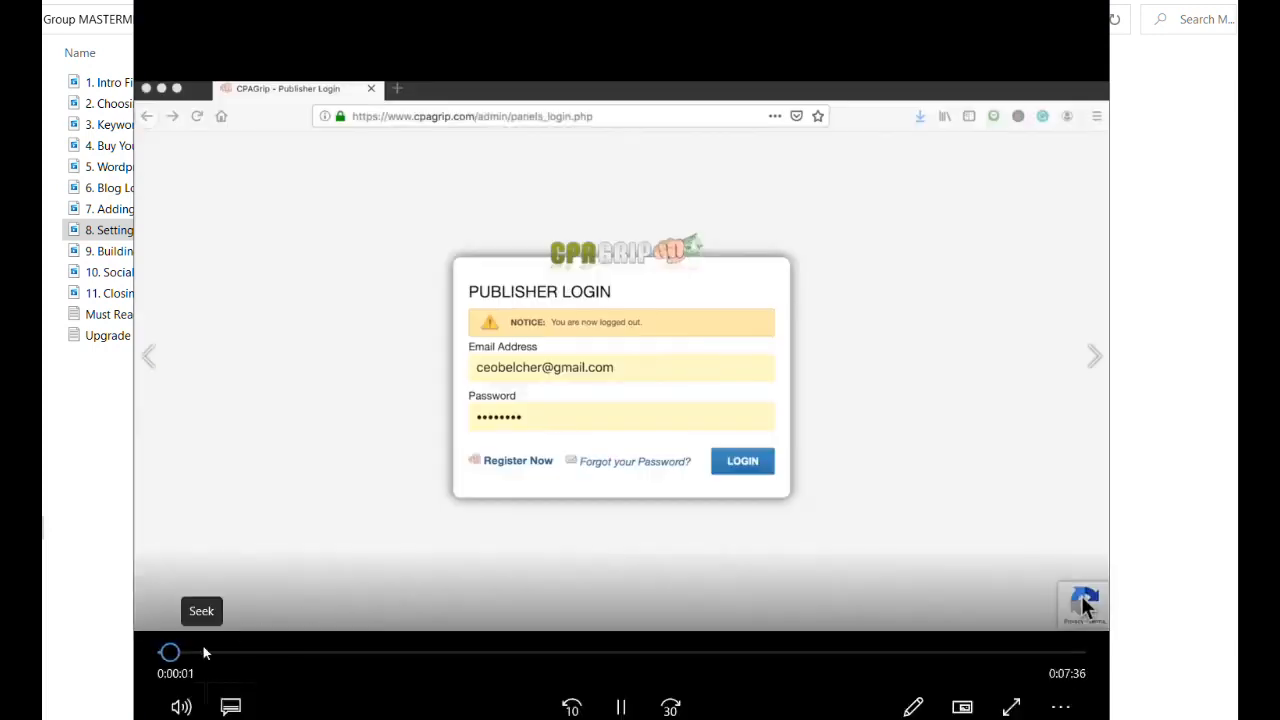
left_click_drag(170, 652, 204, 652)
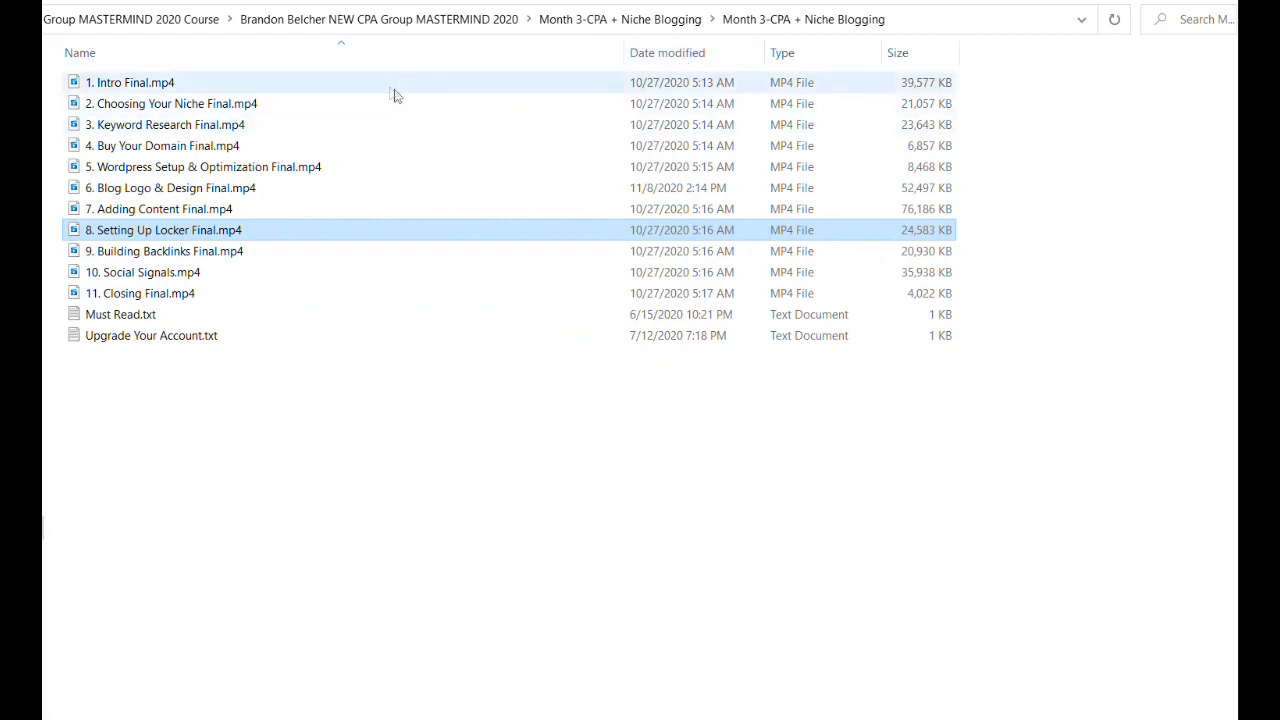
- Preview 1. Intro Final.mp4, jumping well into the lesson
double_click(130, 82)
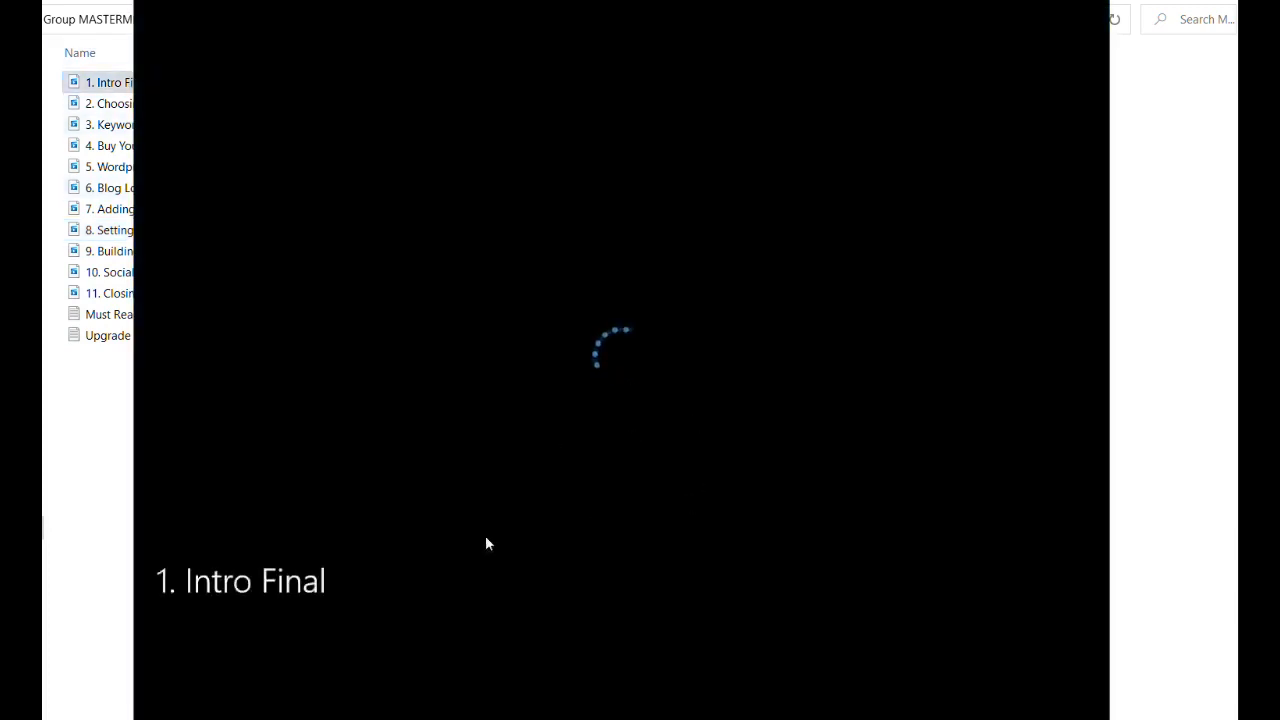
mouse_move(388, 656)
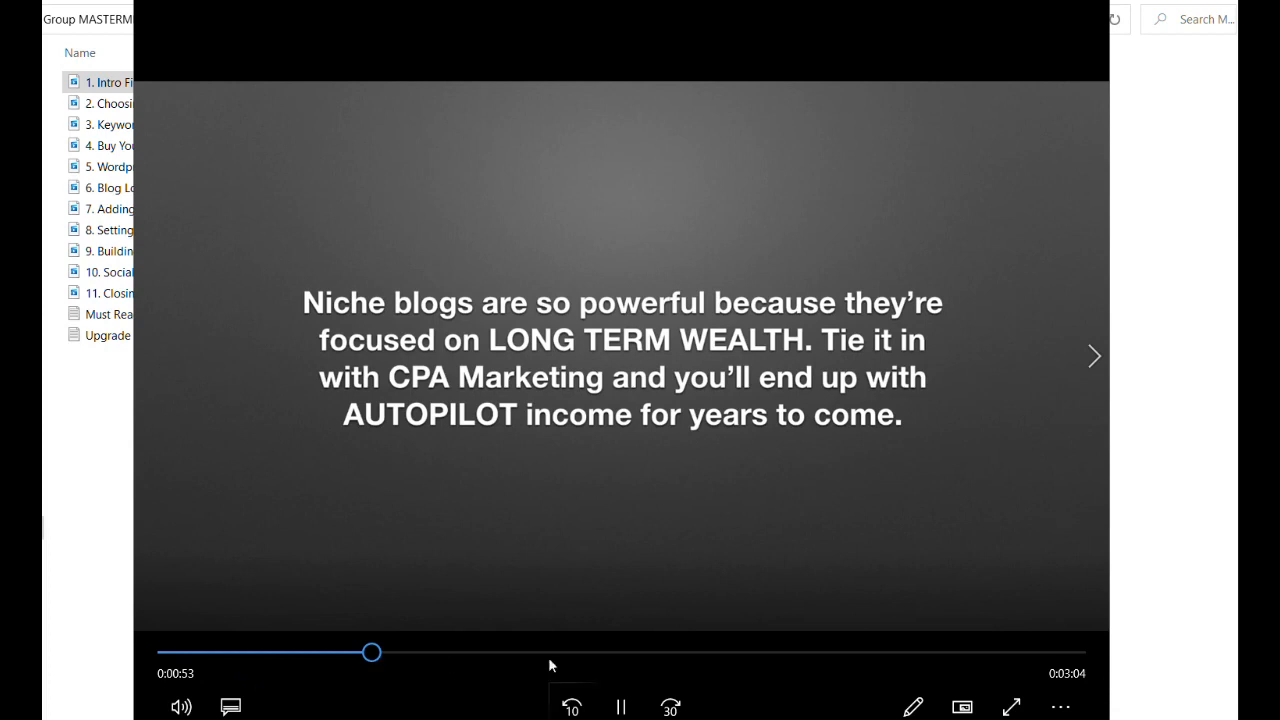
left_click_drag(372, 652, 808, 652)
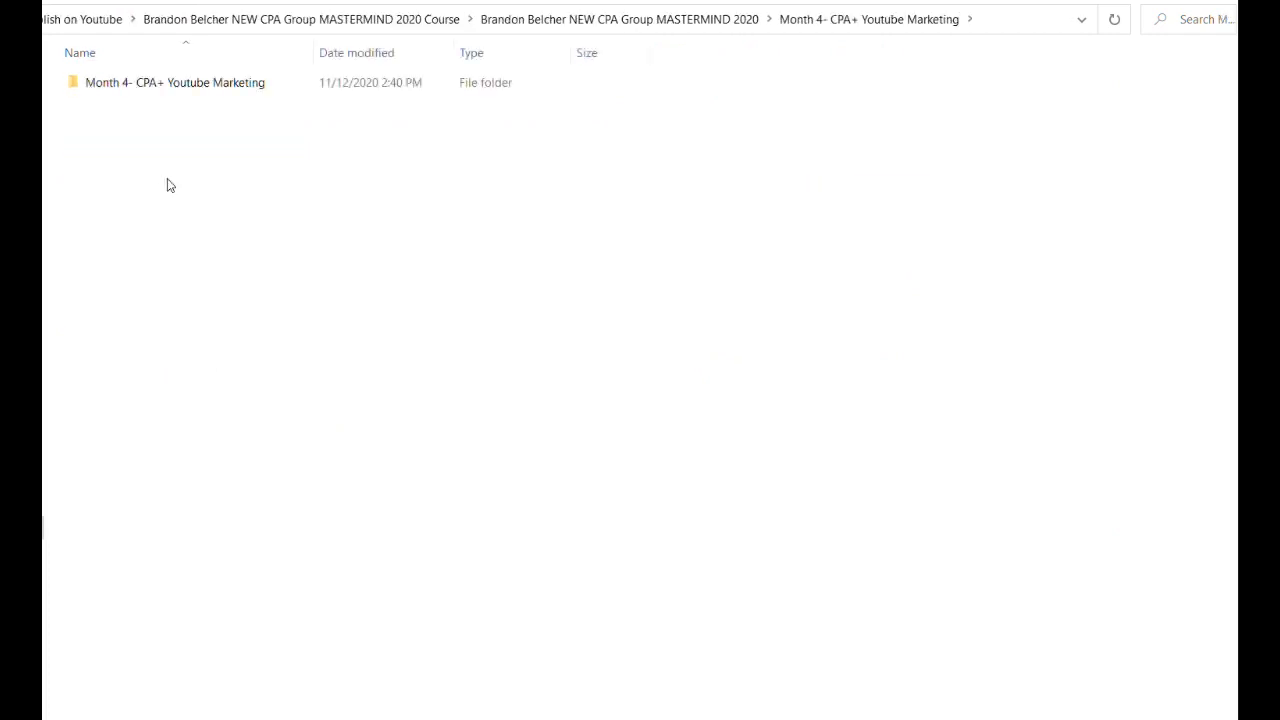
- Open the inner Month 4 folder and preview 5. Step 4 Final Ready.mp4, skipping ahead
double_click(176, 84)
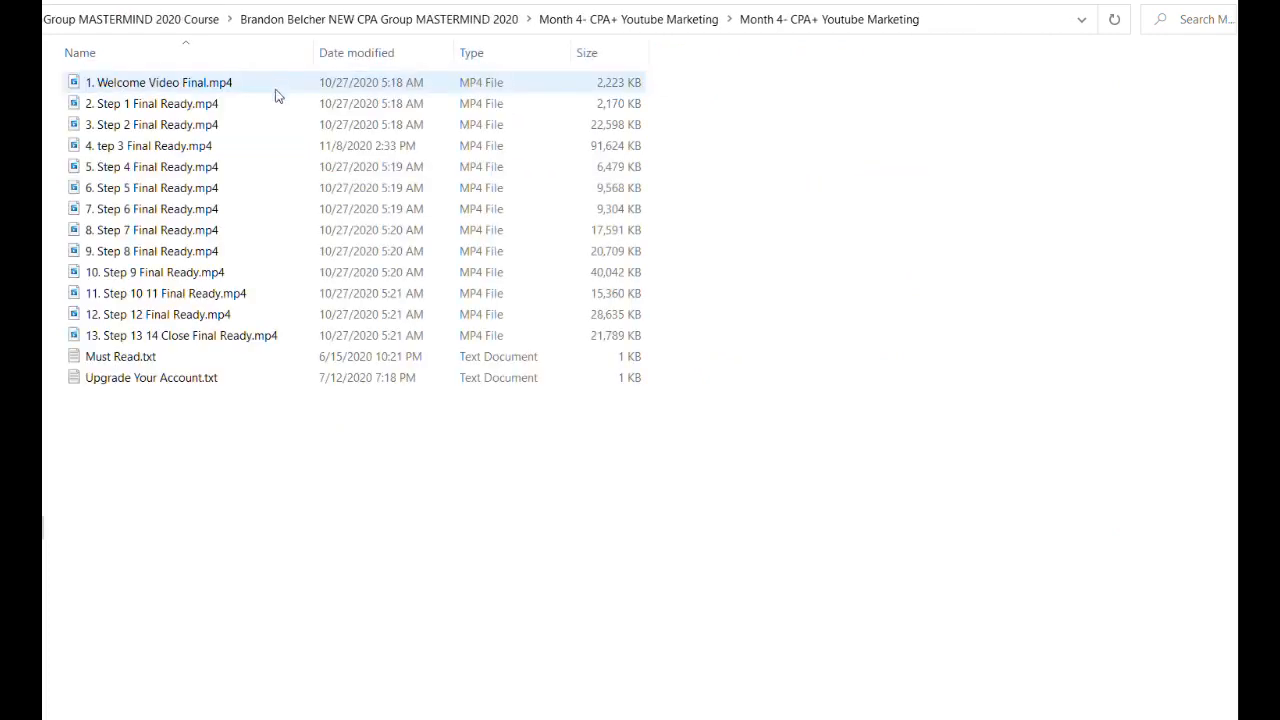
double_click(150, 166)
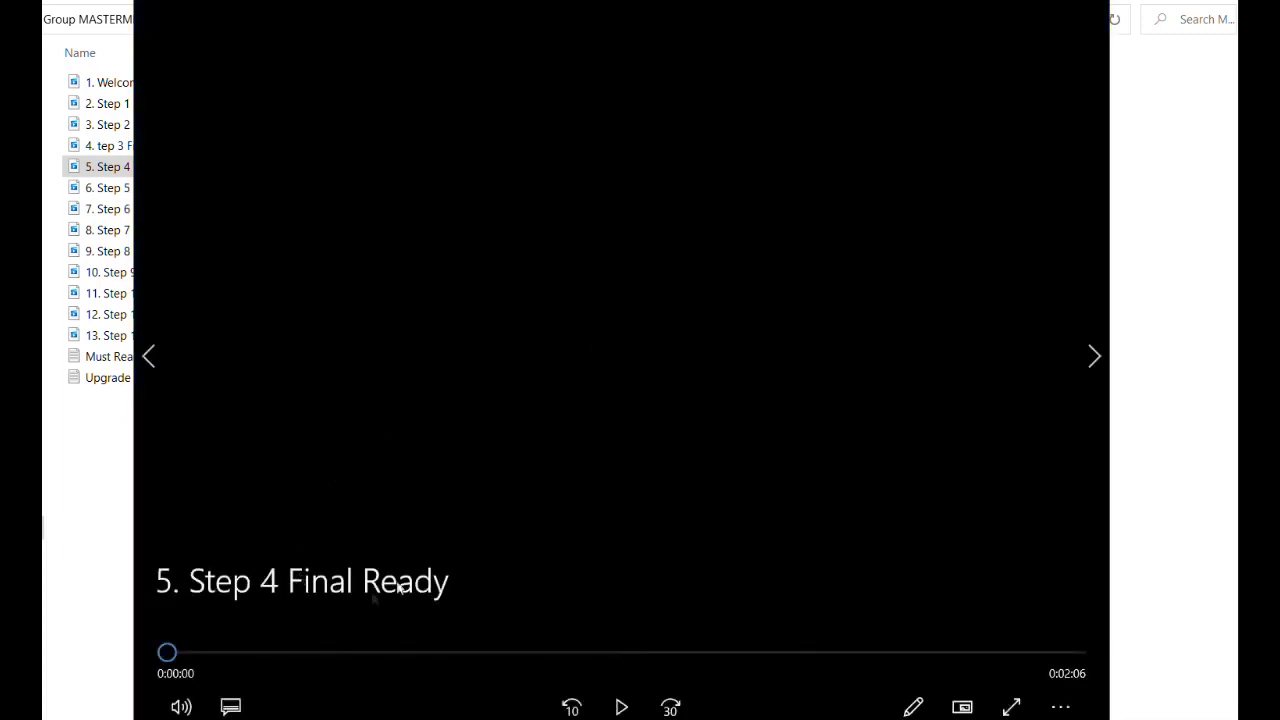
left_click(624, 704)
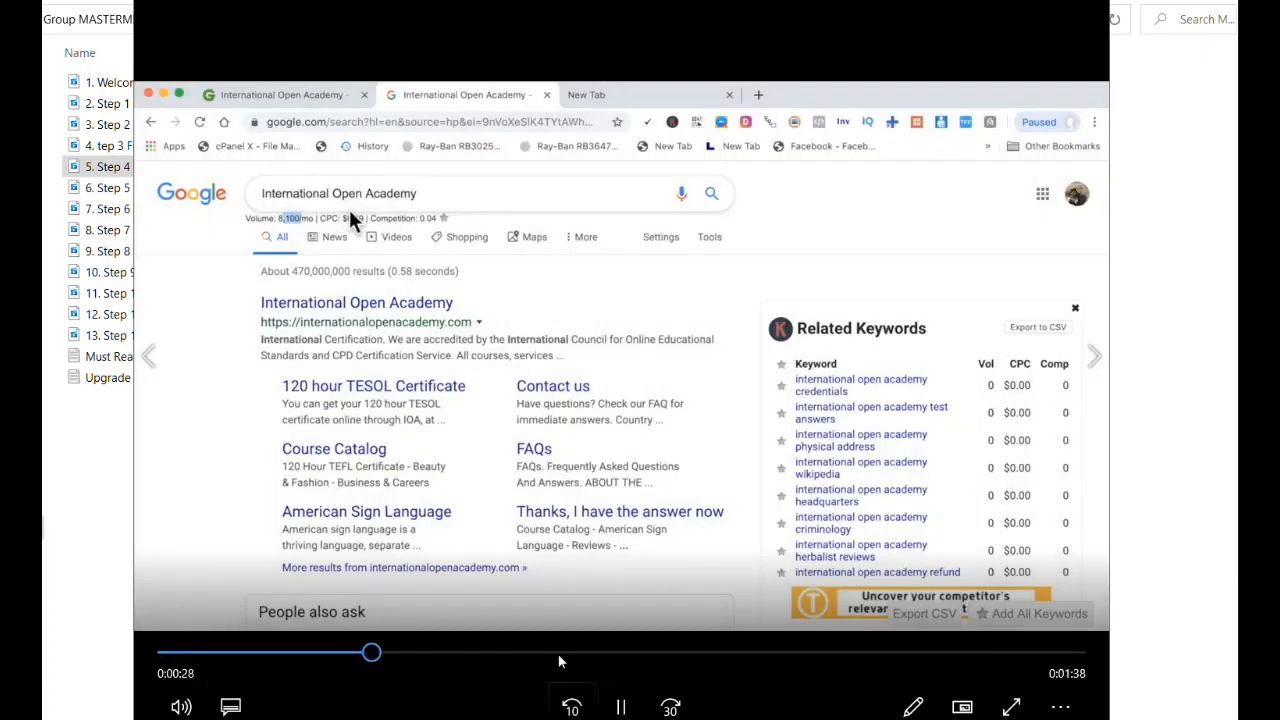
left_click_drag(372, 652, 816, 652)
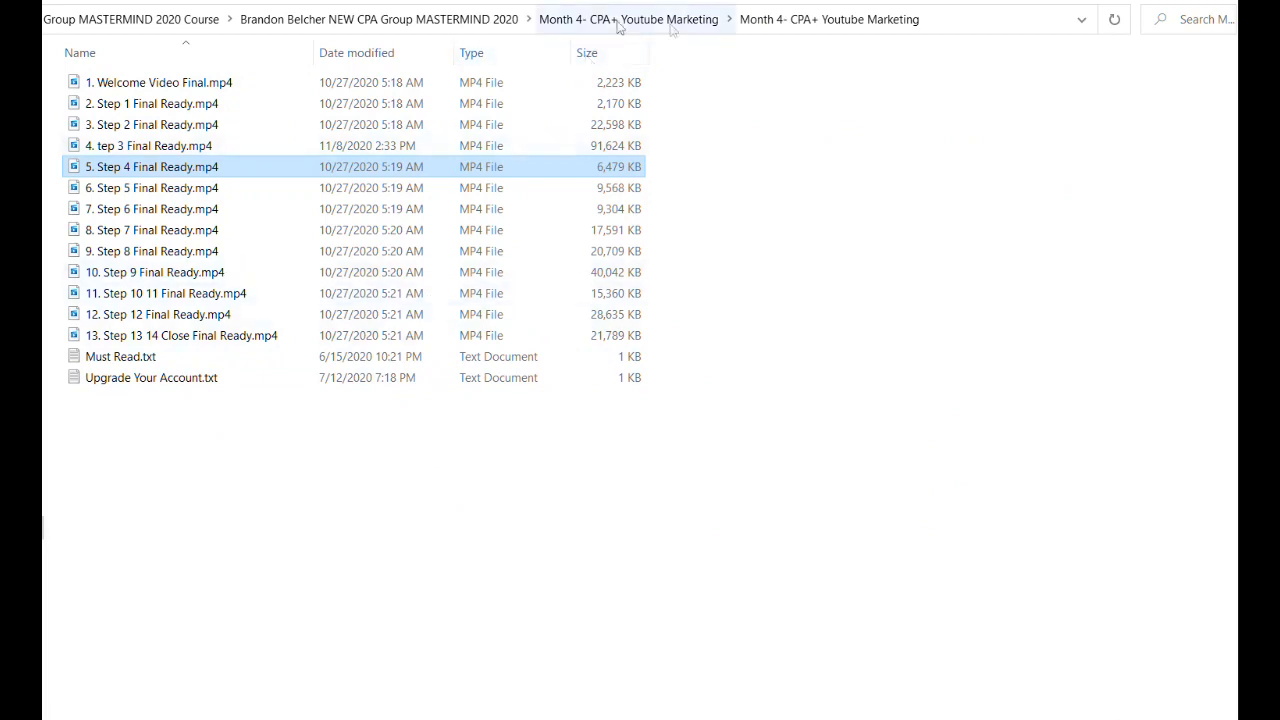
- Preview 9. Step 8 Final Ready.mp4 partway through
left_click(152, 252)
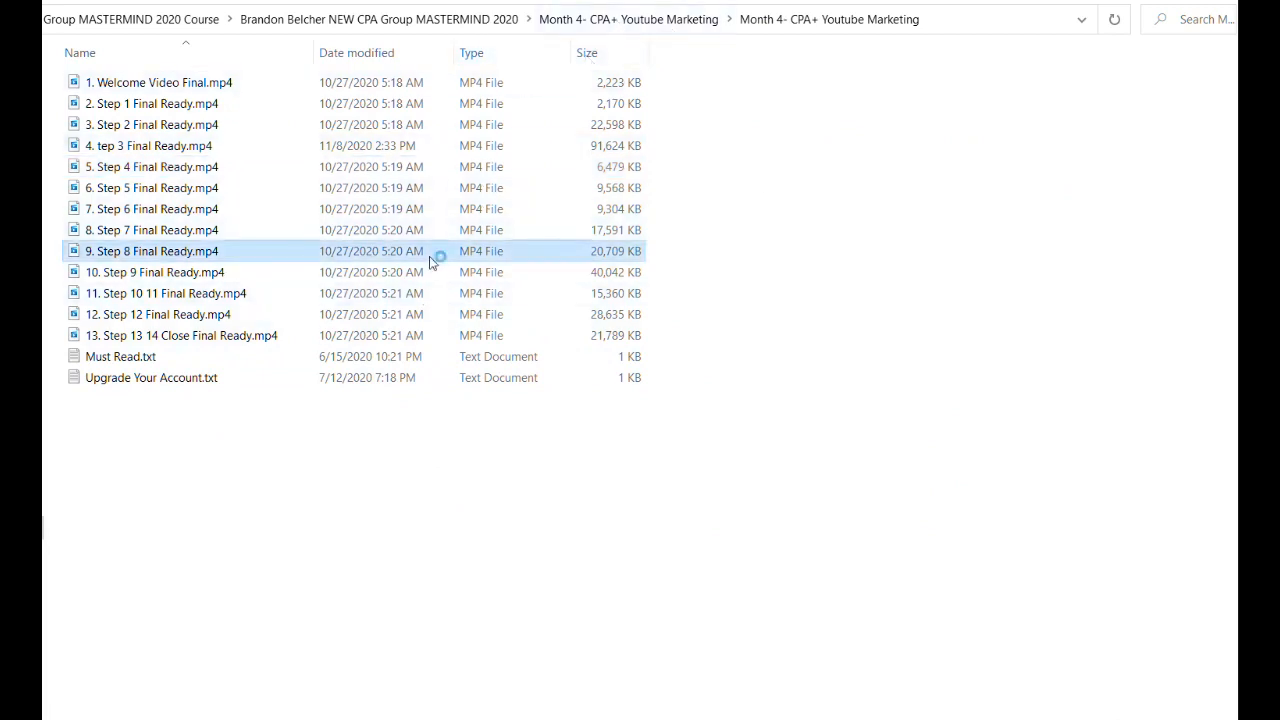
double_click(150, 252)
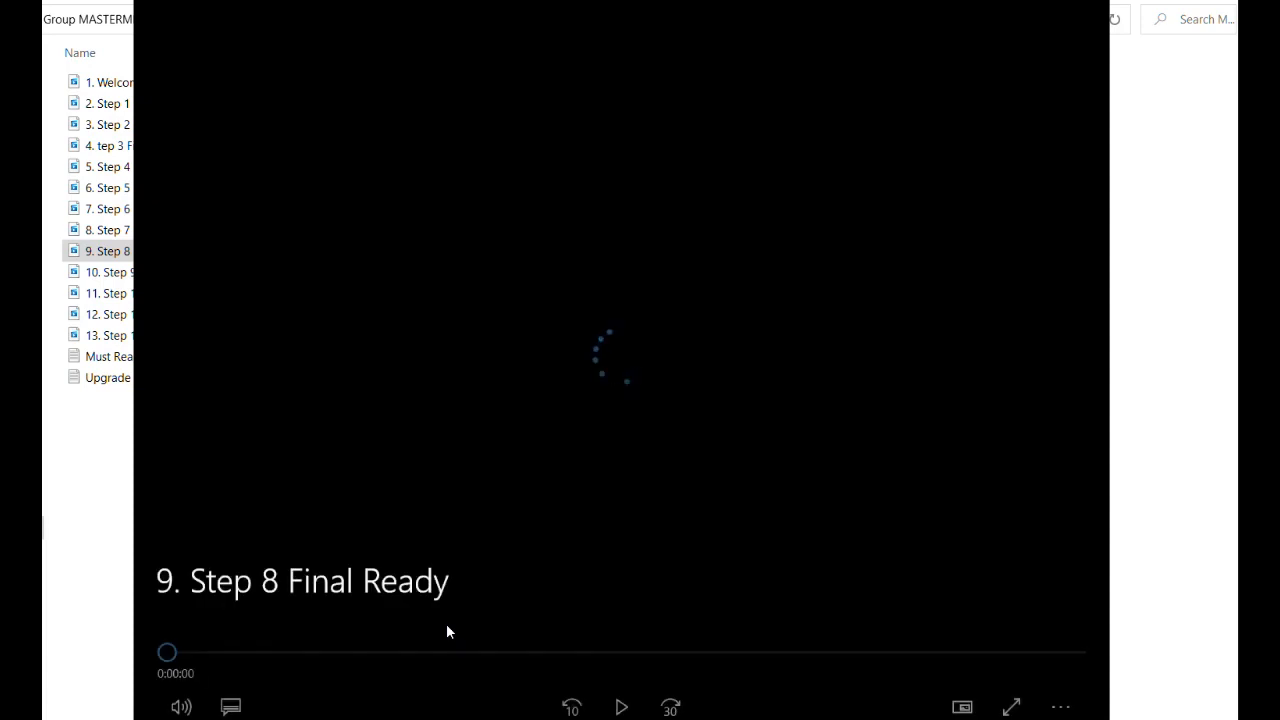
left_click(622, 704)
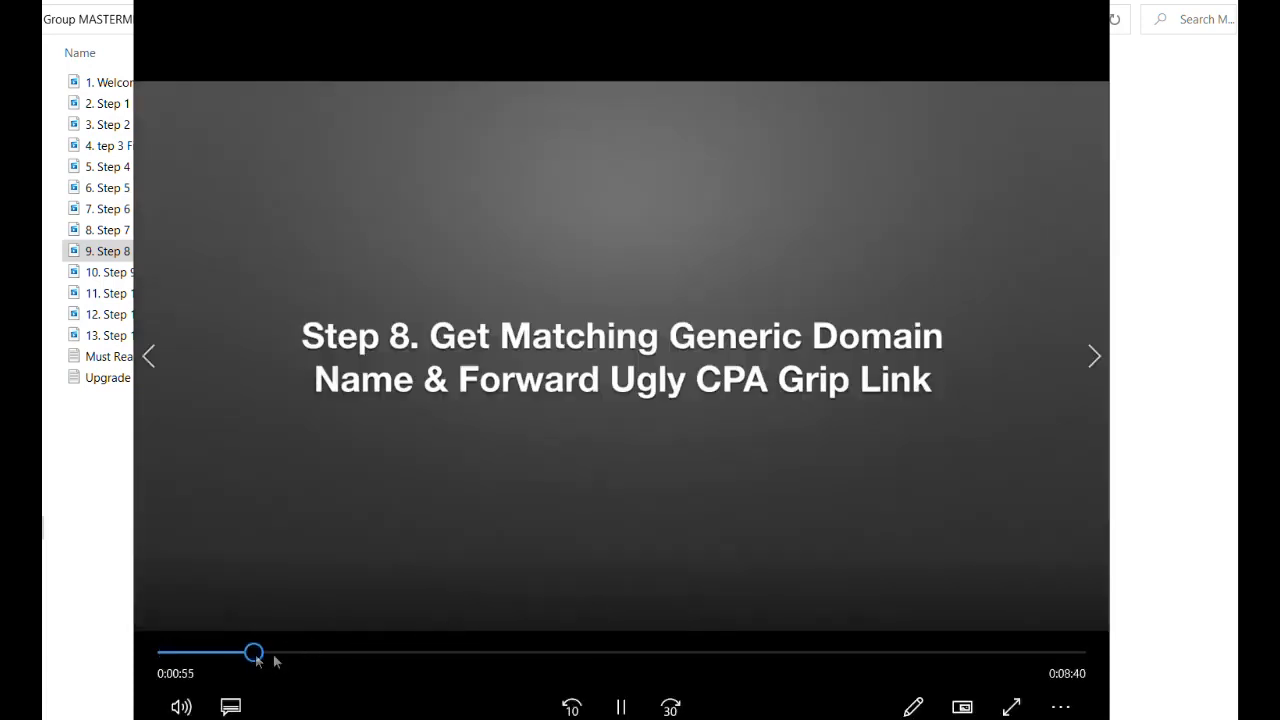
mouse_move(458, 676)
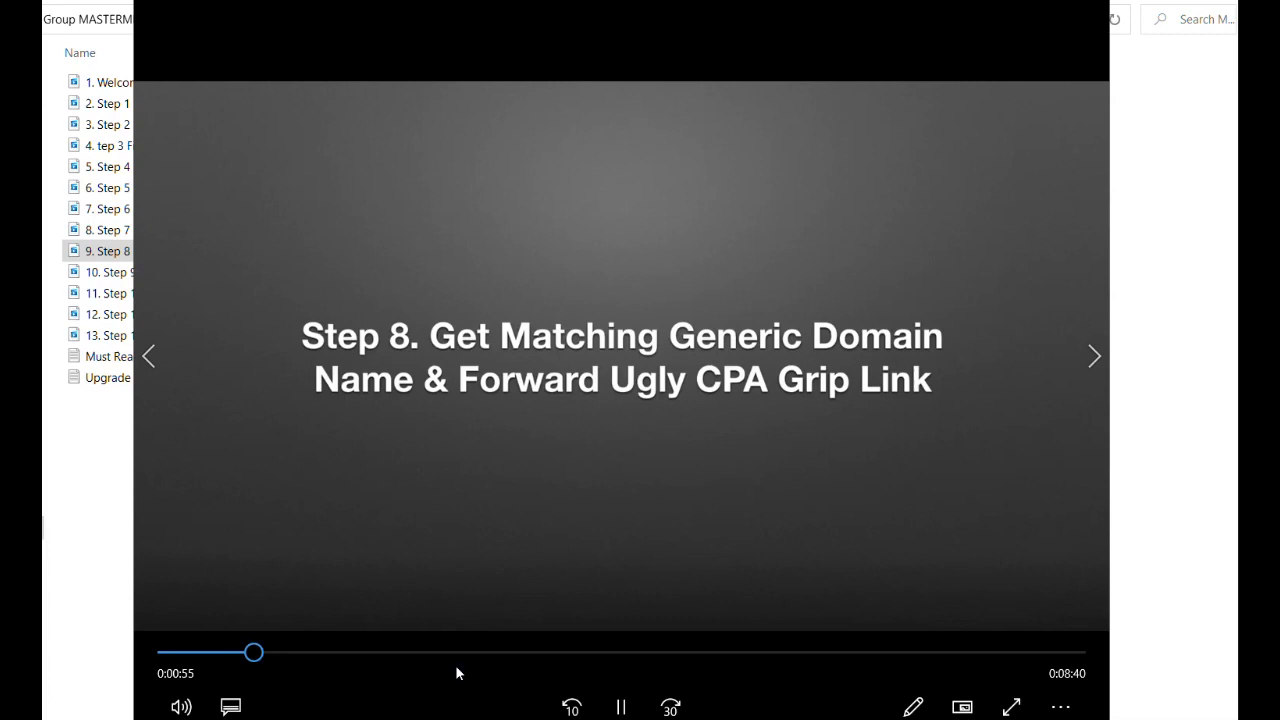
mouse_move(448, 680)
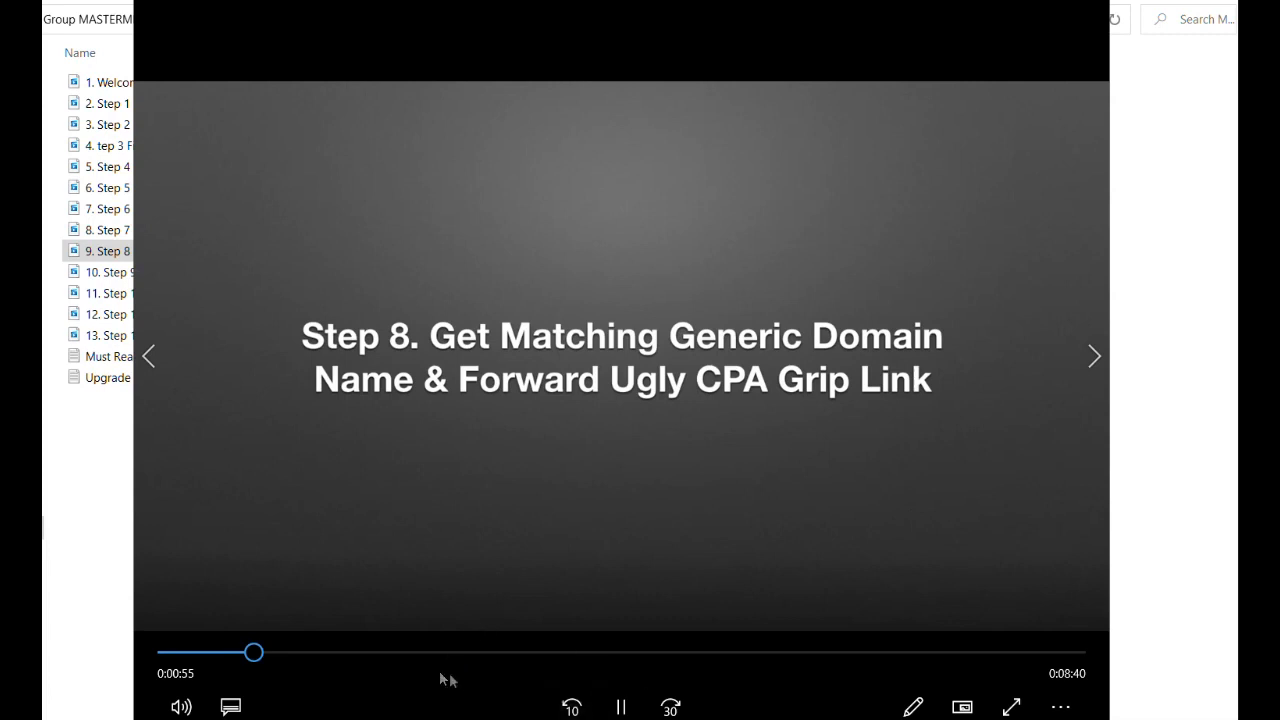